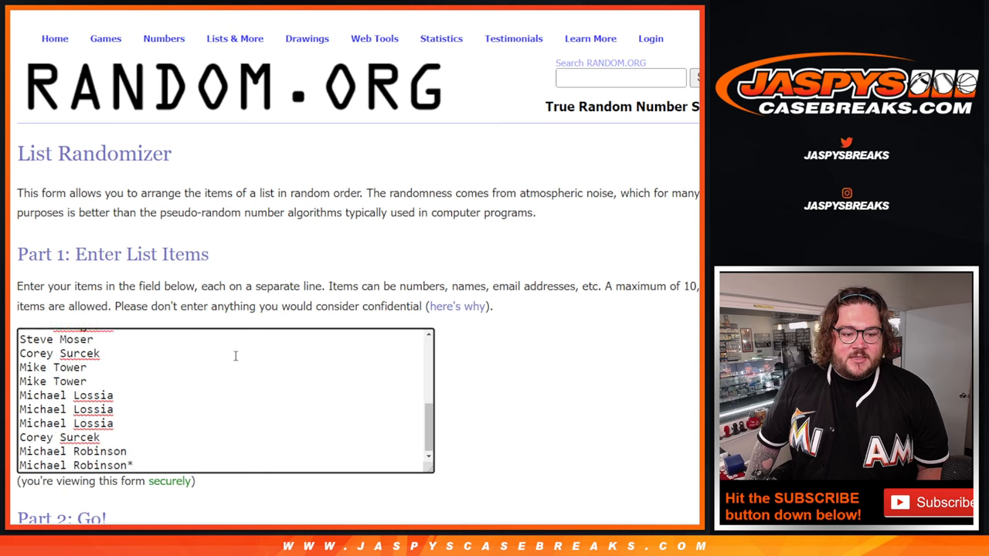
# Roll the two virtual dice, then randomize the 24-entry player name list six times.
pyautogui.scroll(-3)
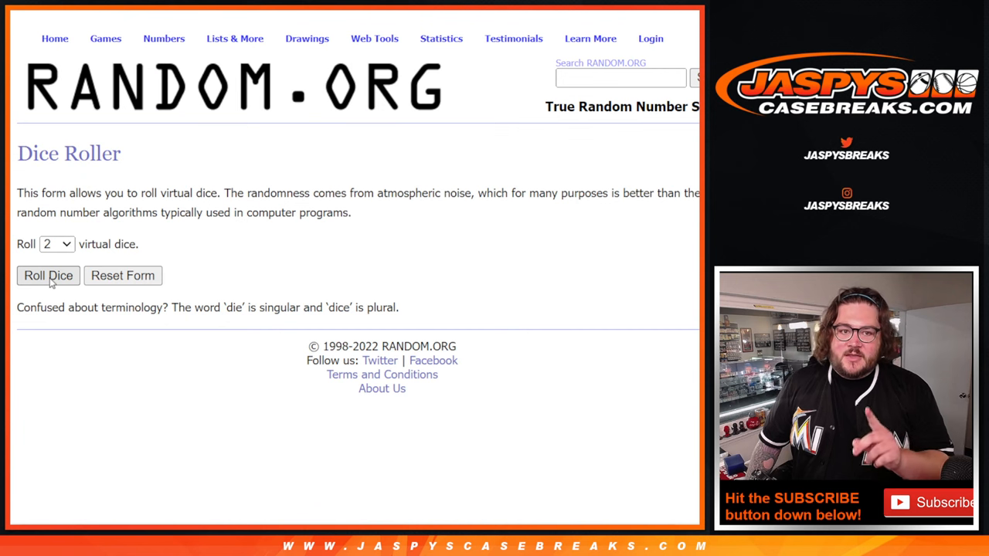
pyautogui.click(47, 275)
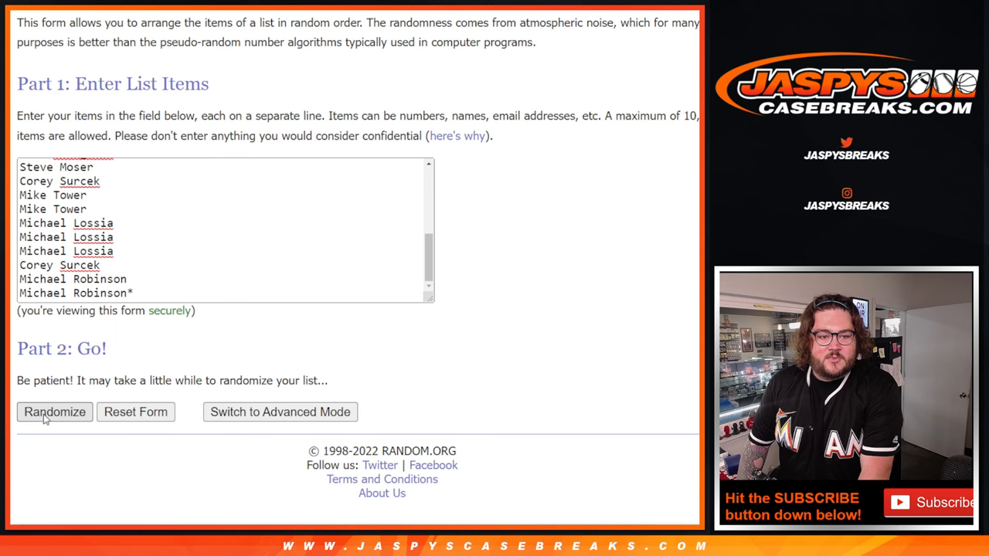
pyautogui.click(54, 411)
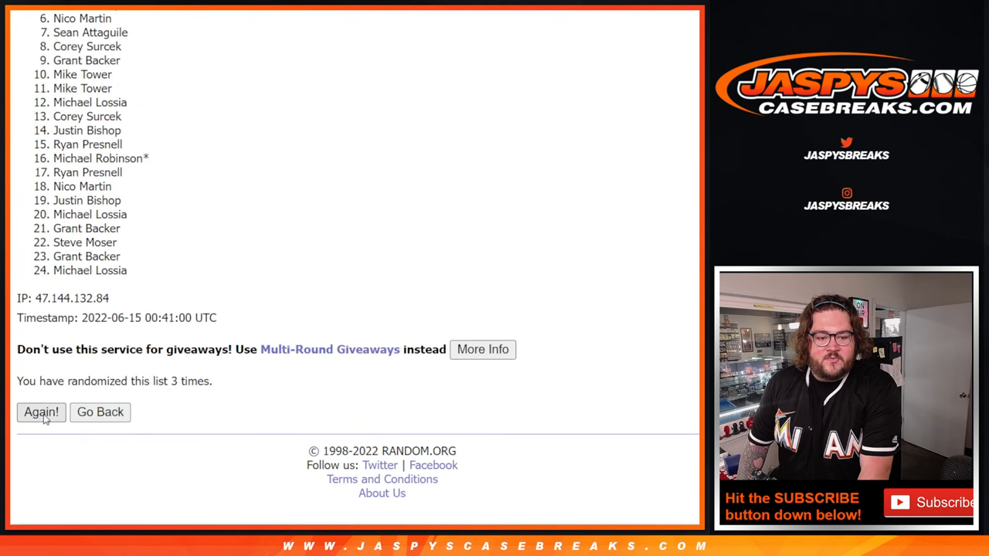
pyautogui.click(40, 411)
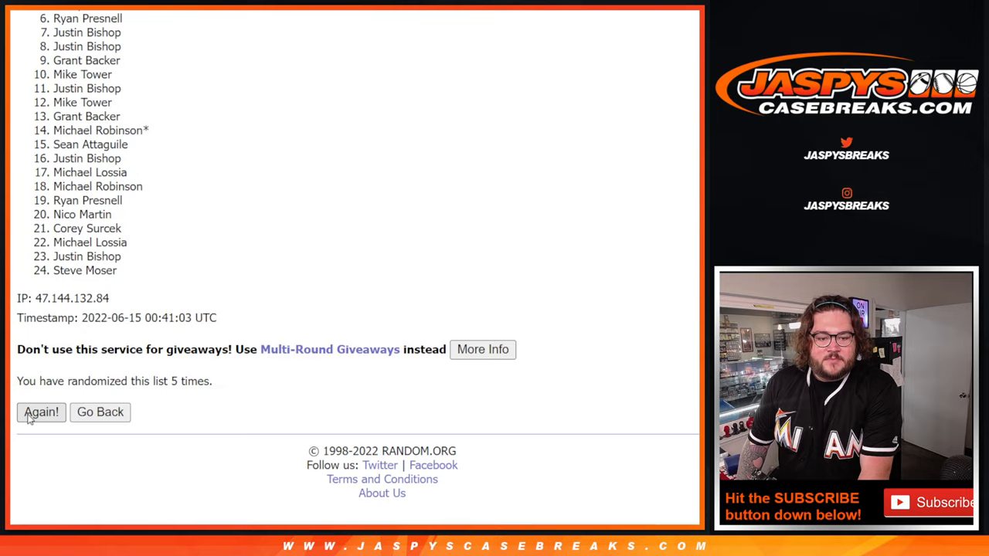
pyautogui.click(40, 411)
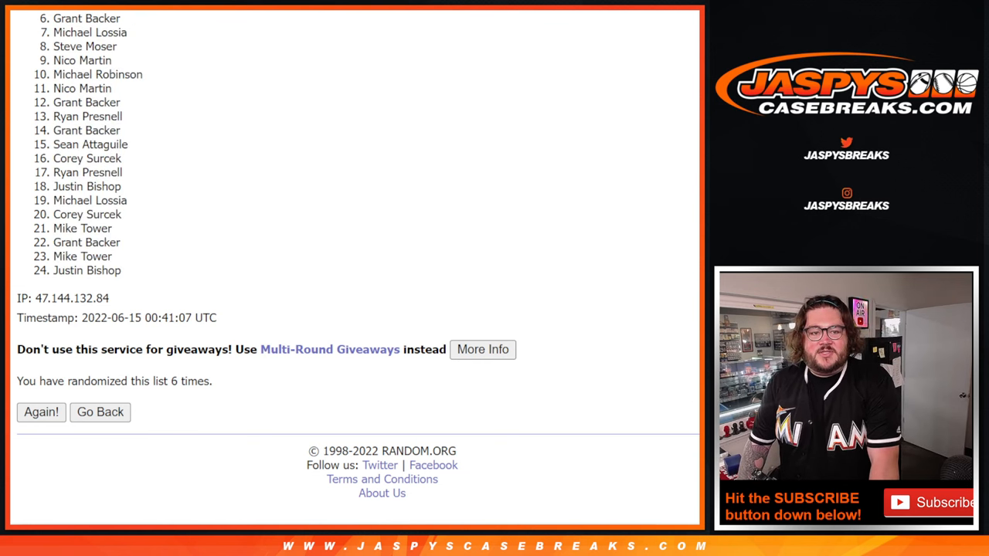
pyautogui.scroll(-3)
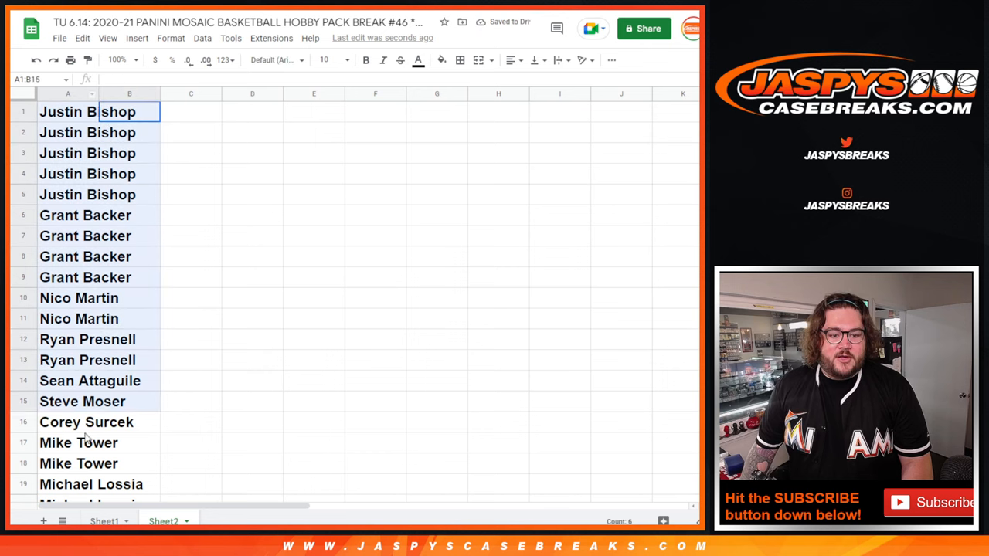
# Scroll through the player names in columns A:B of the participant sheet.
pyautogui.scroll(-3)
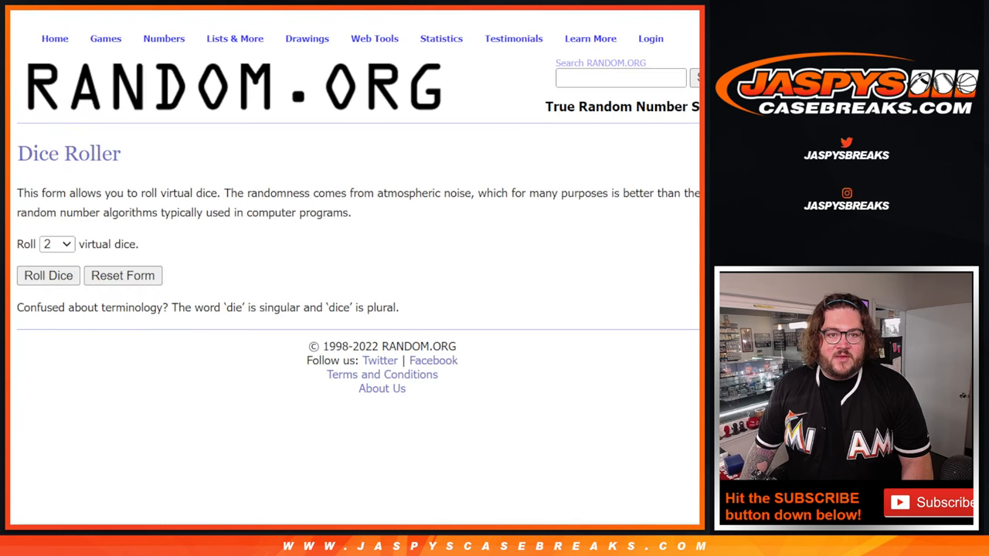
# Append '**' and '^' markers to chosen names in the List Randomizer entries.
pyautogui.click(234, 37)
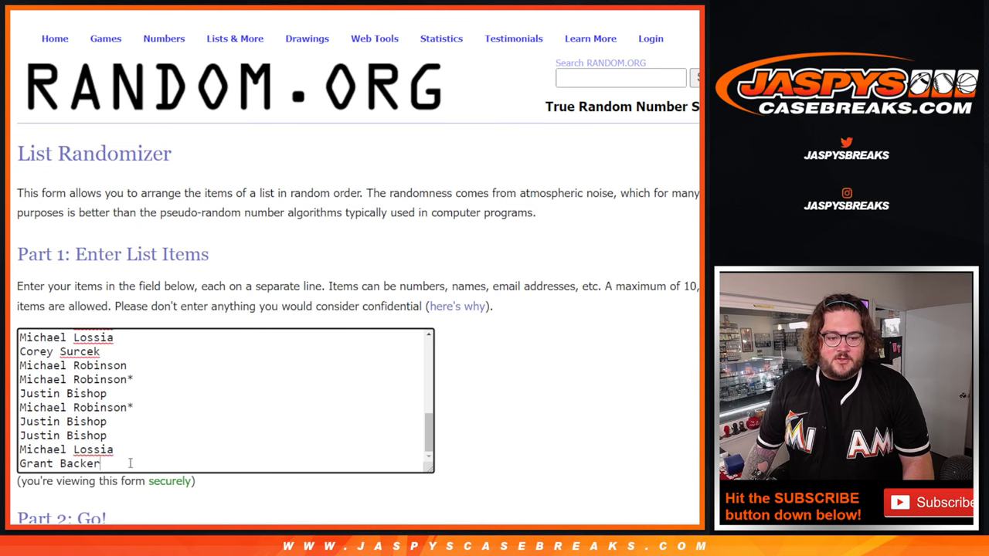
pyautogui.write('**')
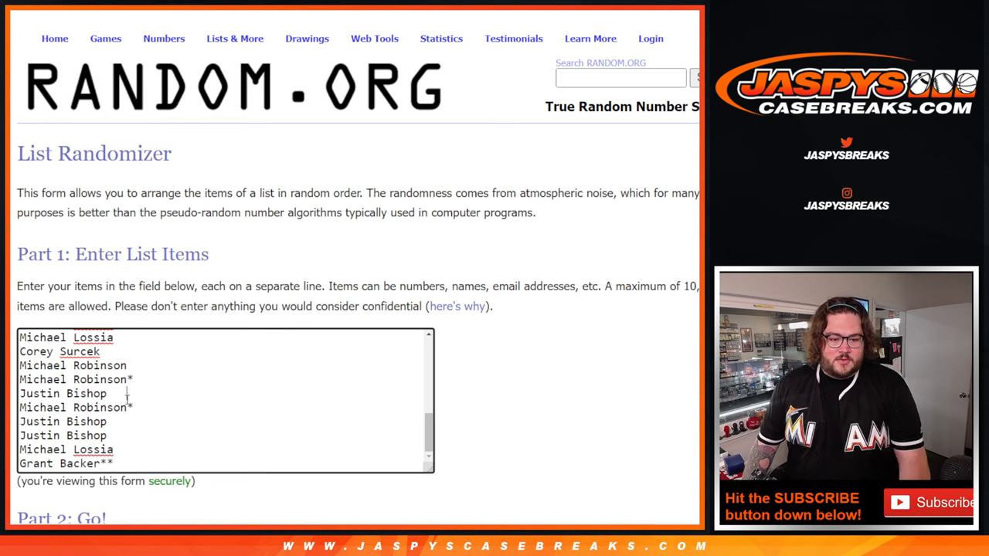
pyautogui.write('^')
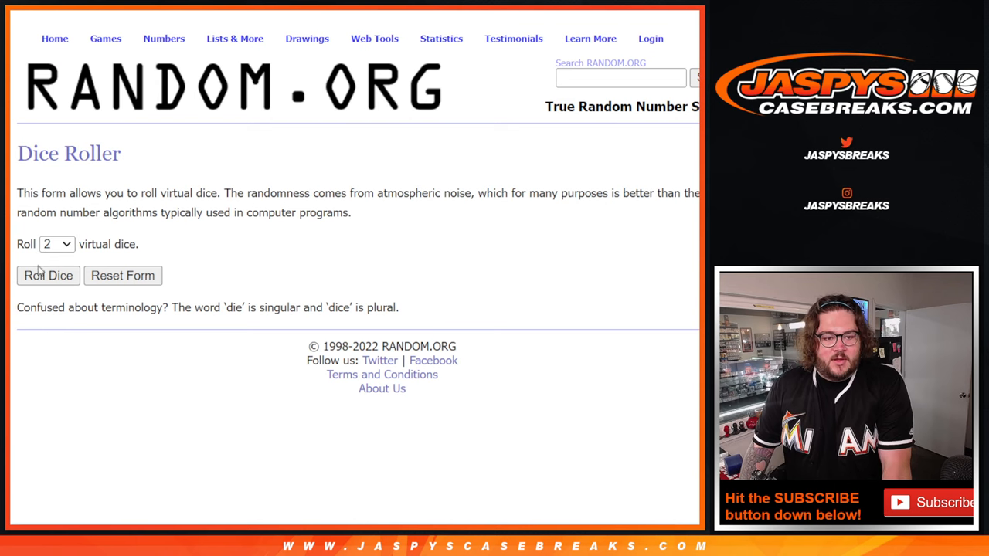
# Roll the two dice, then randomize the marked 30-name player list nine times.
pyautogui.click(48, 276)
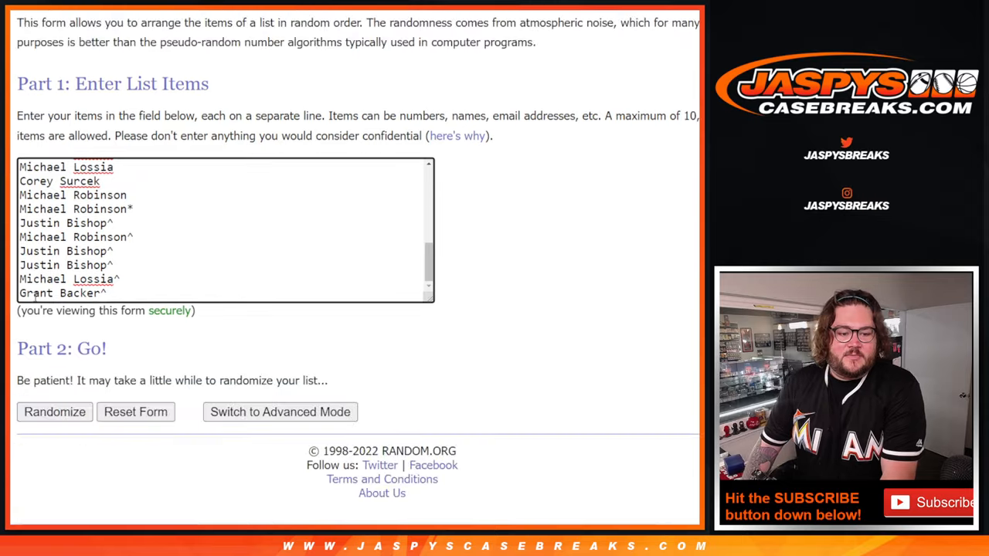
pyautogui.click(55, 411)
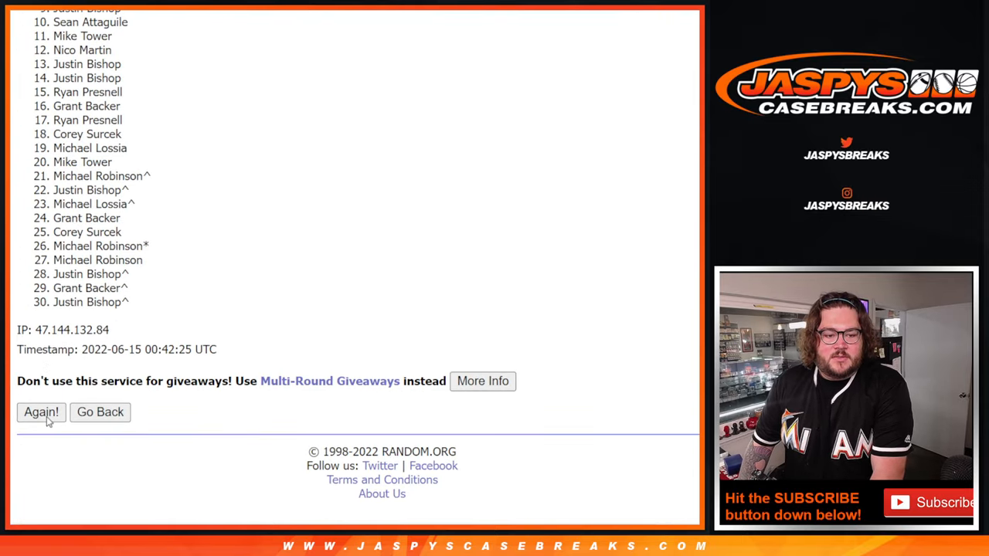
pyautogui.click(40, 411)
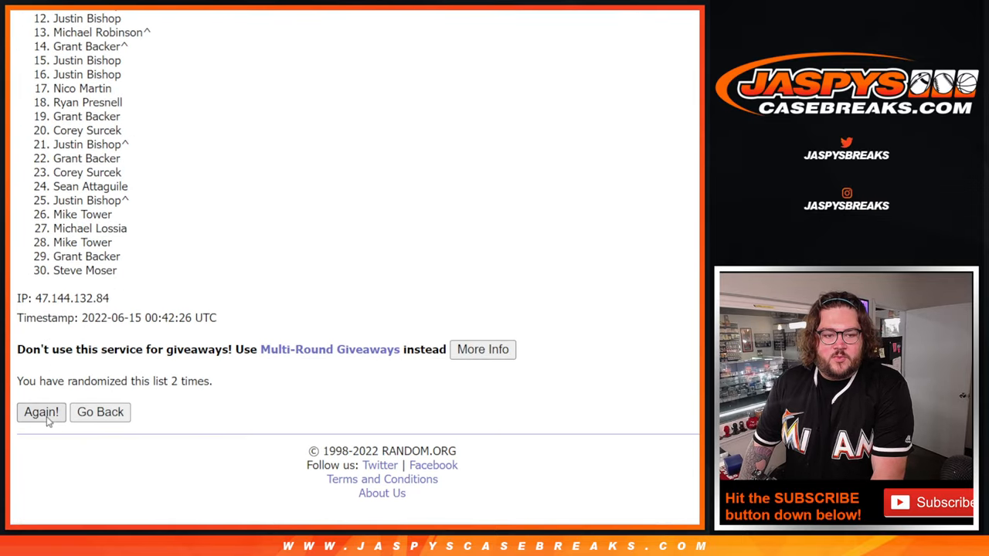
pyautogui.click(40, 411)
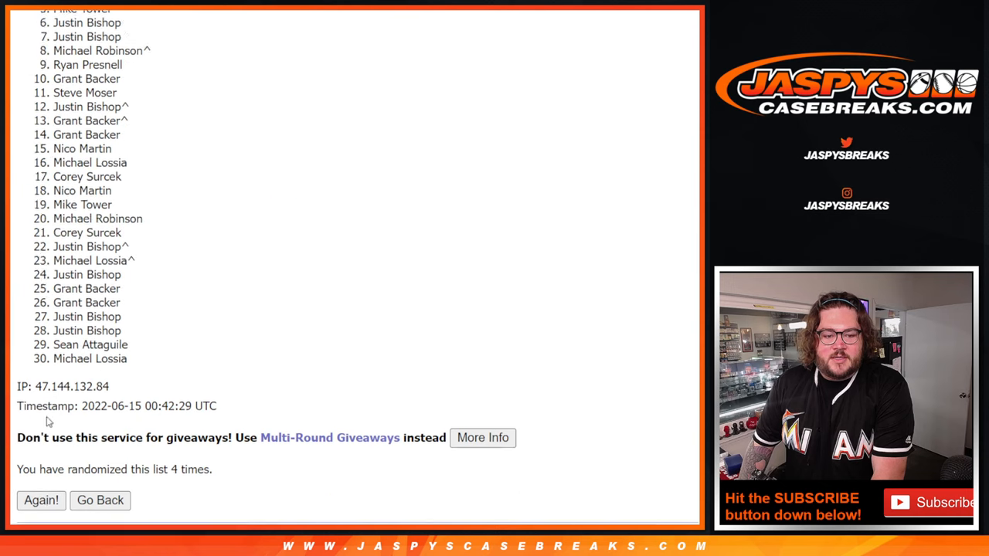
pyautogui.click(40, 501)
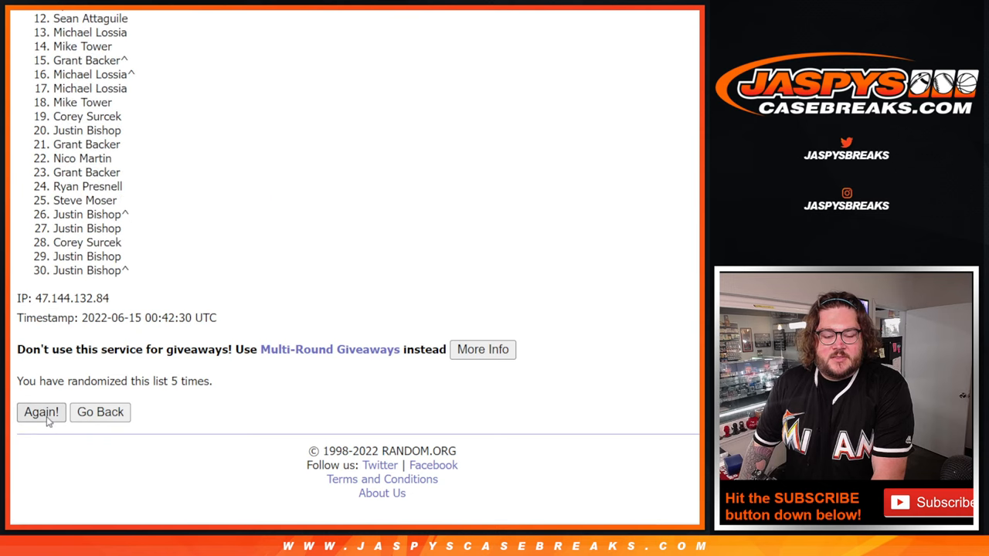
pyautogui.click(40, 411)
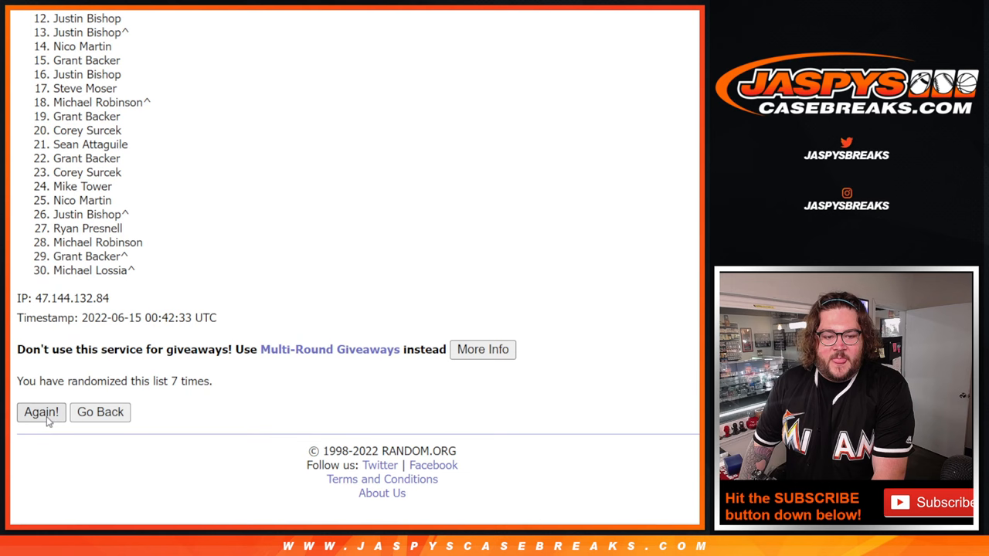
pyautogui.click(40, 412)
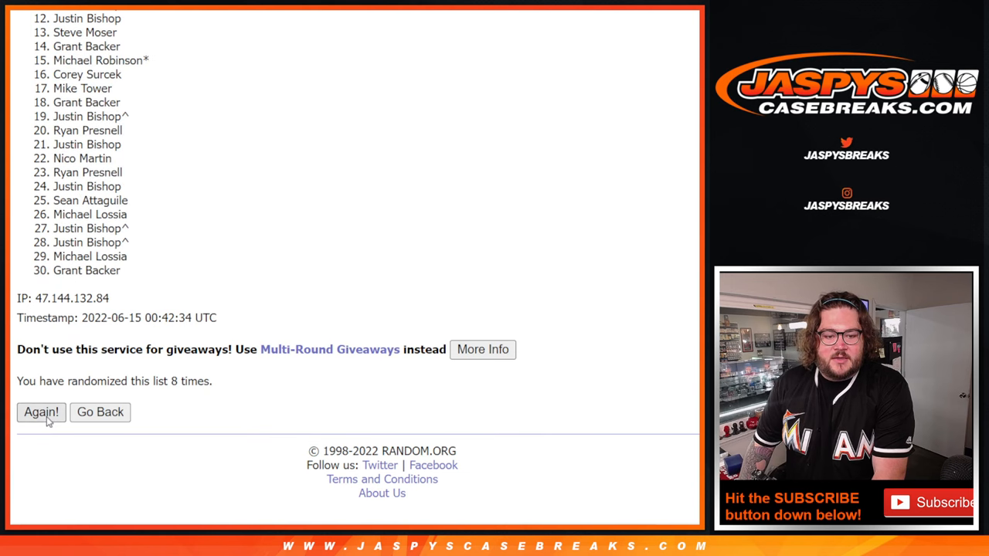
pyautogui.click(40, 411)
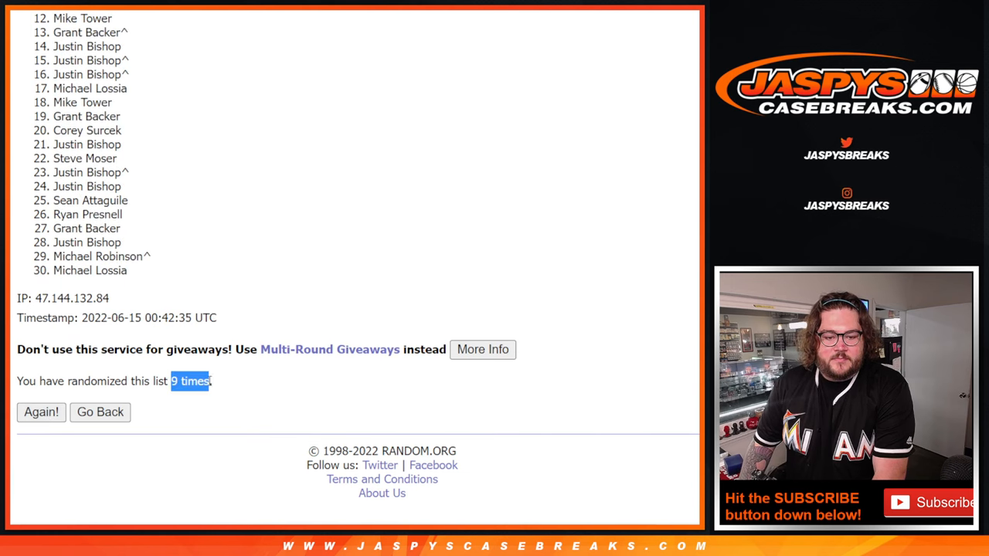
pyautogui.click(40, 411)
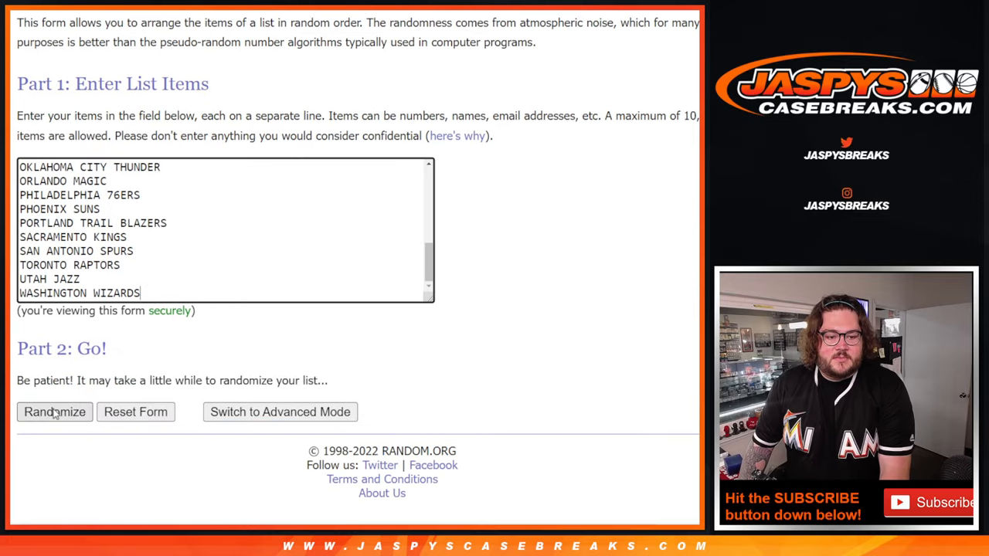
# Randomize the list of 30 NBA teams until it reports nine randomizations.
pyautogui.click(54, 411)
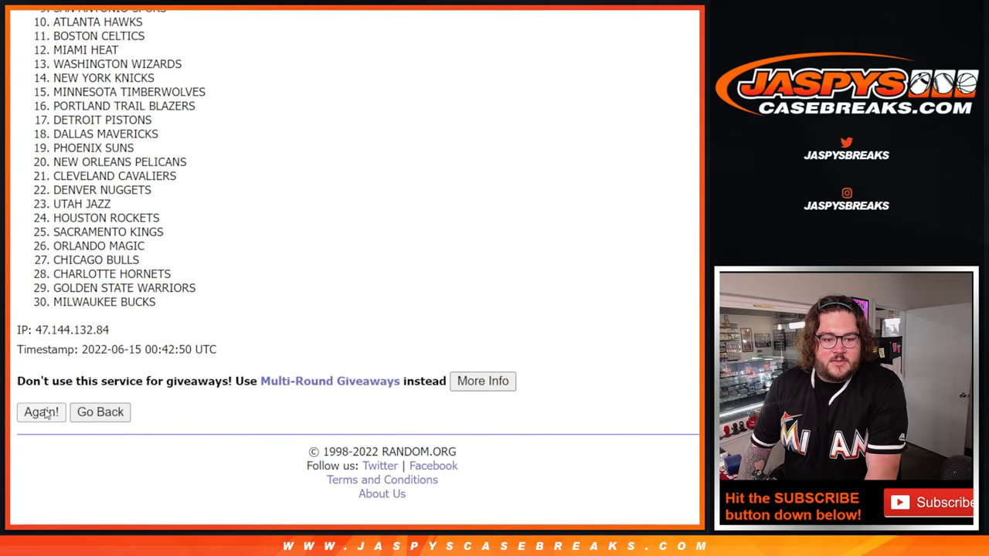
pyautogui.click(40, 411)
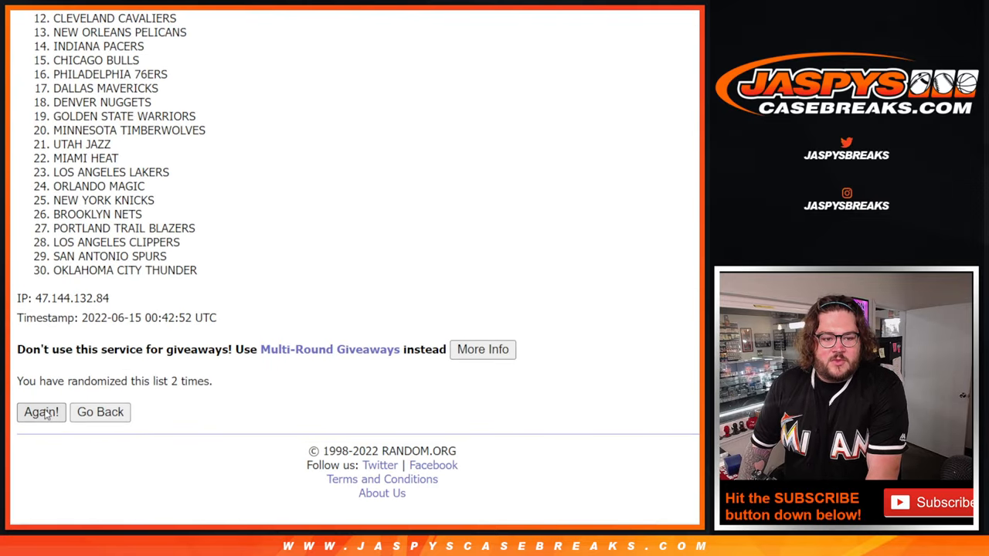
pyautogui.click(40, 411)
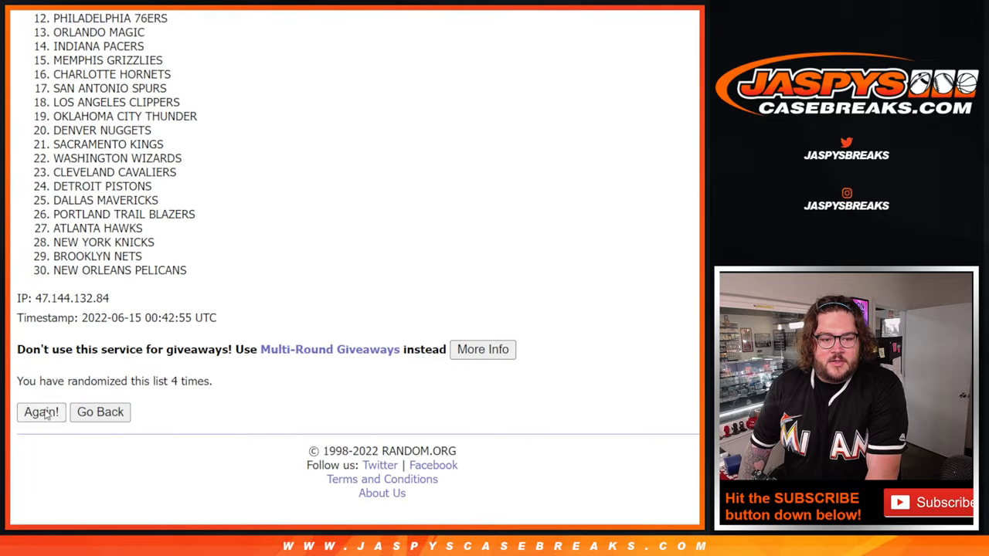
pyautogui.click(40, 411)
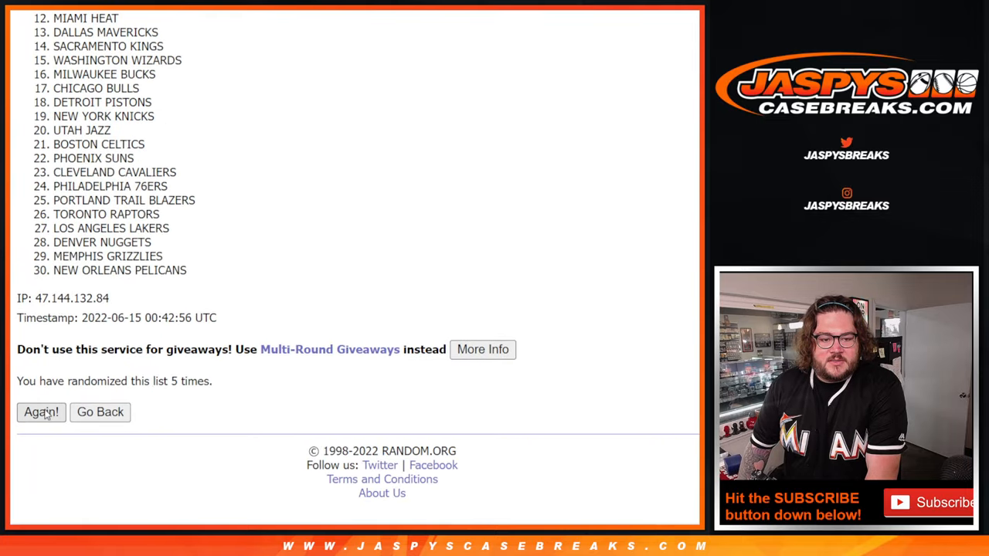
pyautogui.click(40, 411)
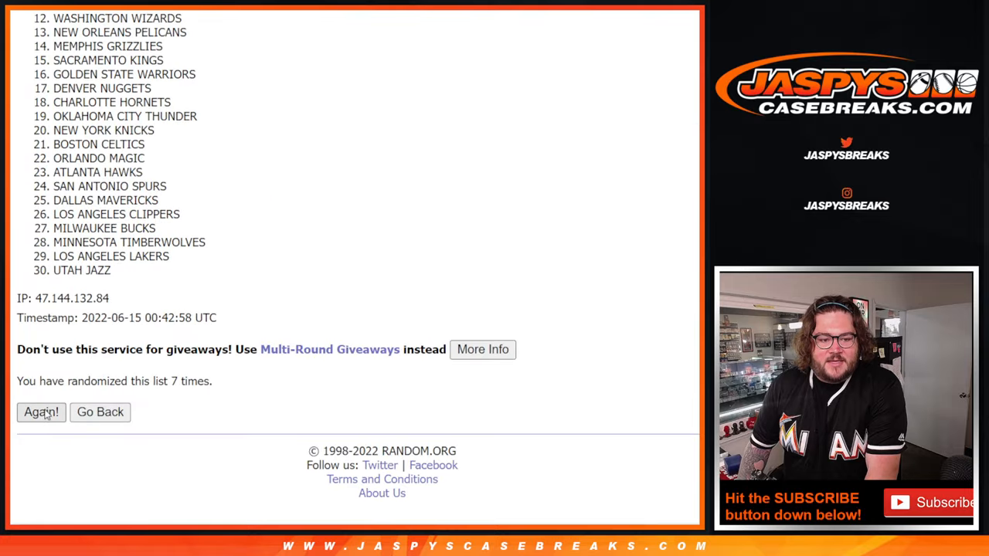
pyautogui.click(40, 411)
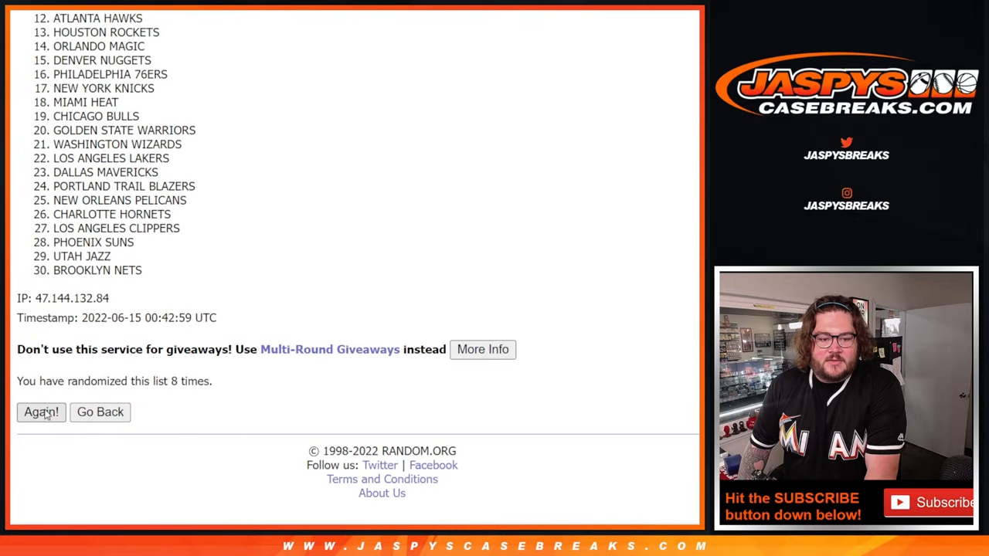
pyautogui.click(40, 411)
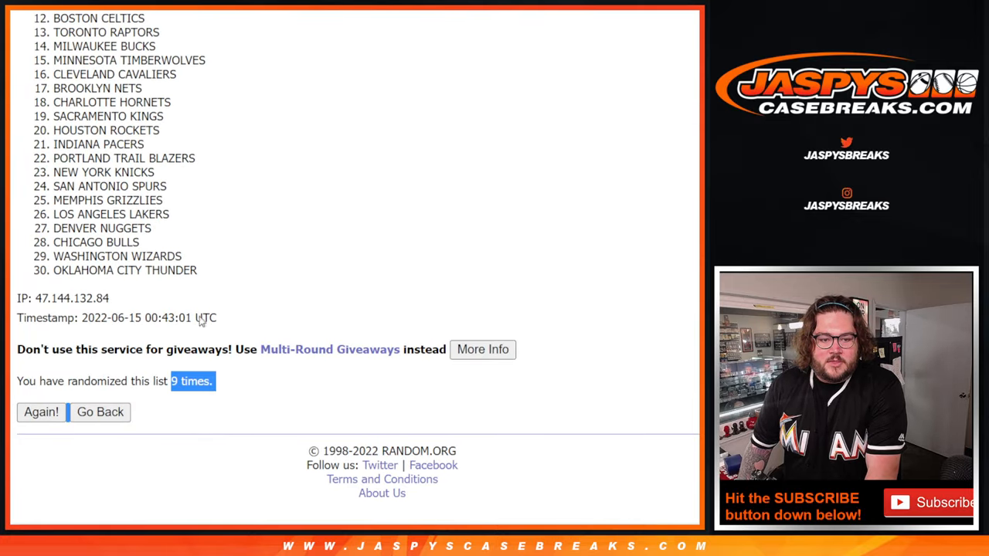
pyautogui.click(40, 411)
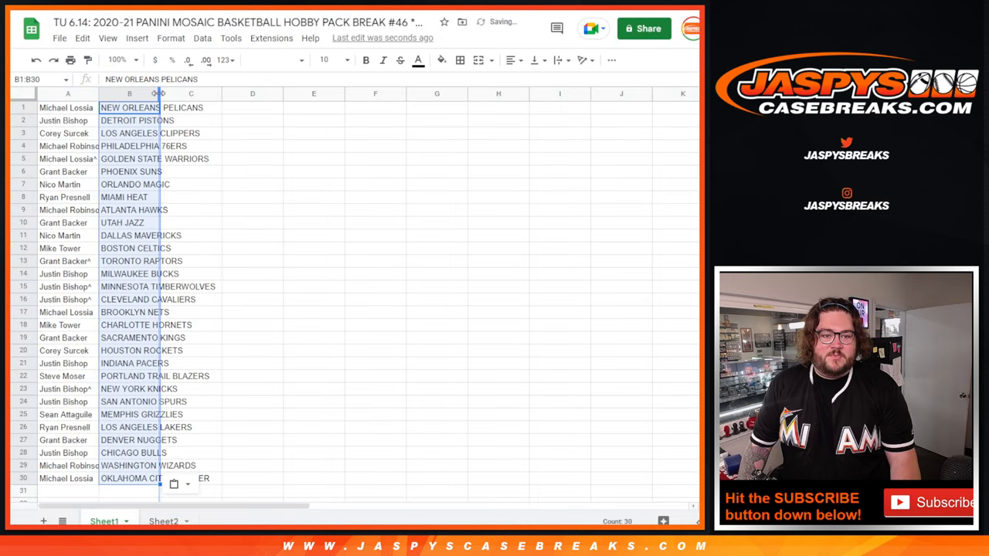
# Zoom the sheet to 150% to check the player–team pairings, then return to 100% zoom.
pyautogui.click(115, 59)
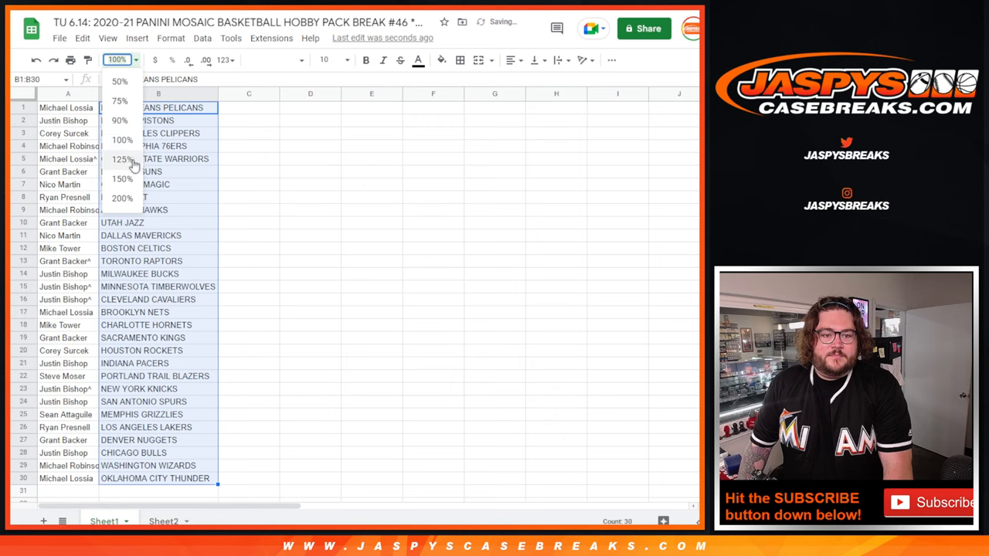
pyautogui.click(120, 180)
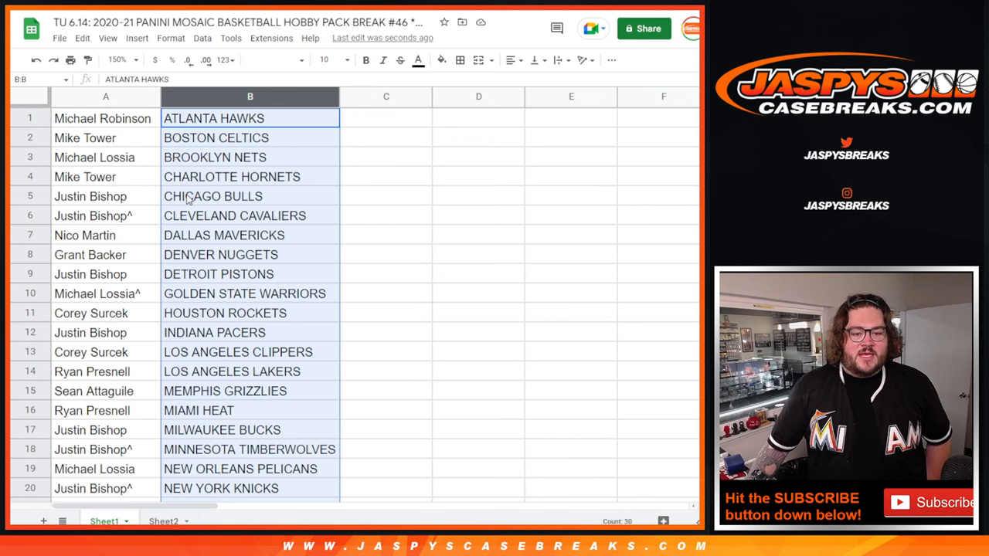
pyautogui.scroll(-3)
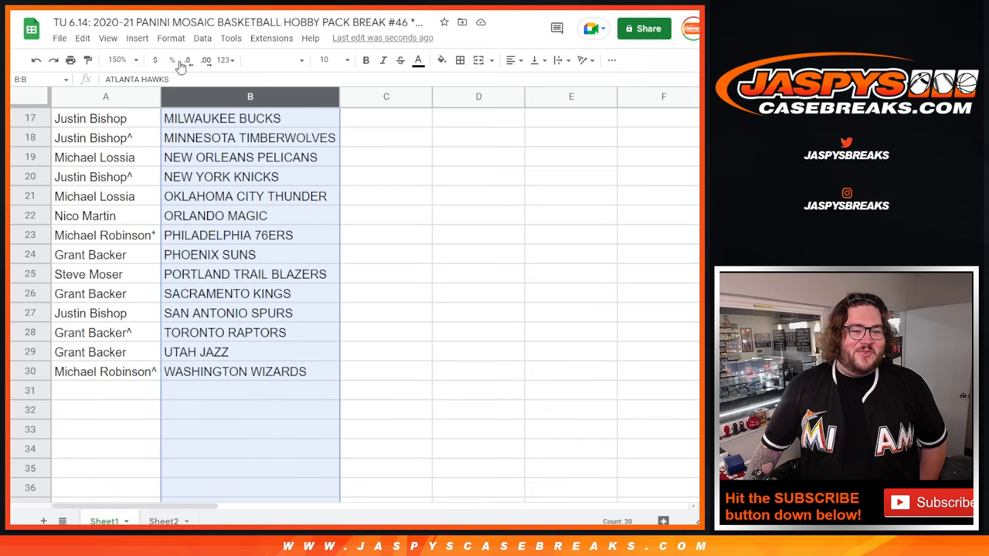
pyautogui.click(118, 59)
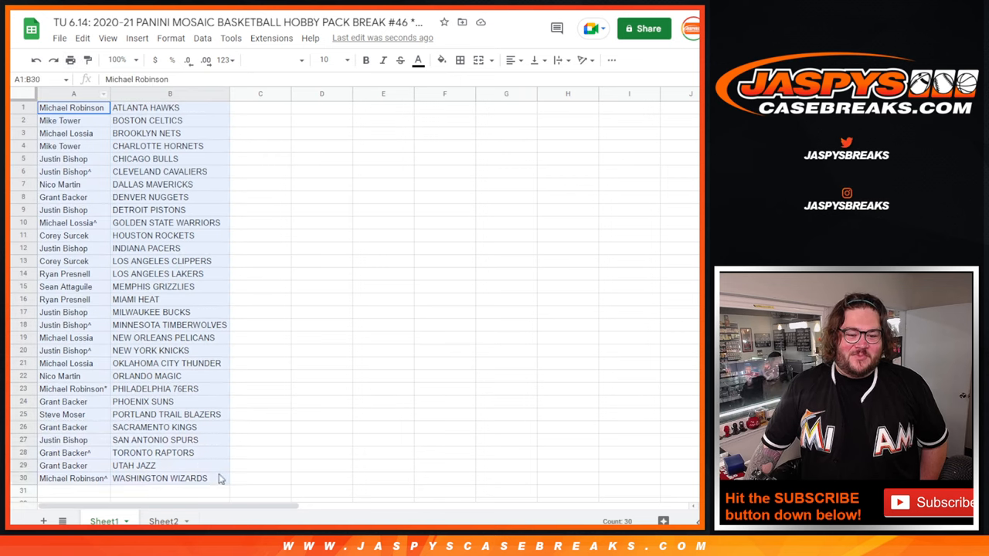
pyautogui.click(461, 59)
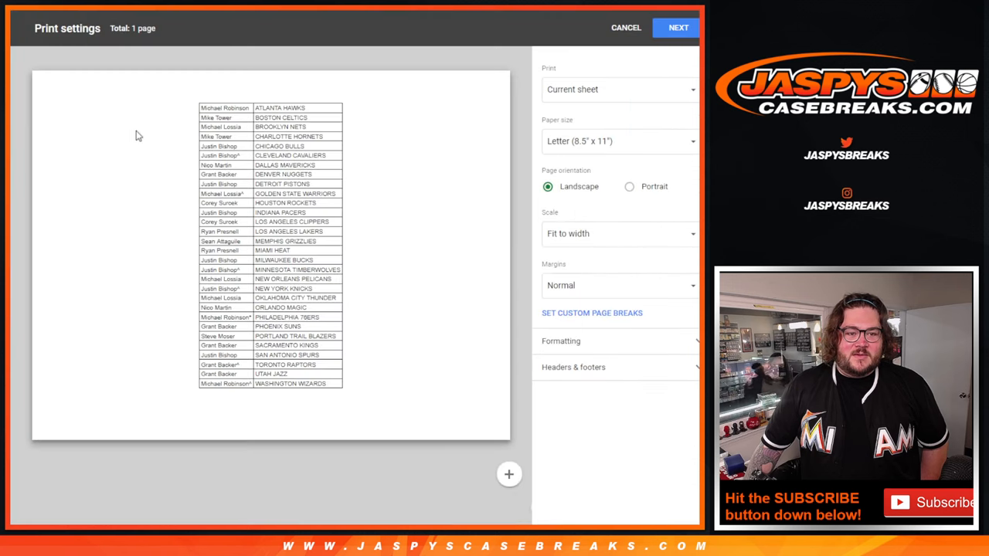
# Print the paired list in portrait orientation with the workbook title in the header.
pyautogui.click(619, 88)
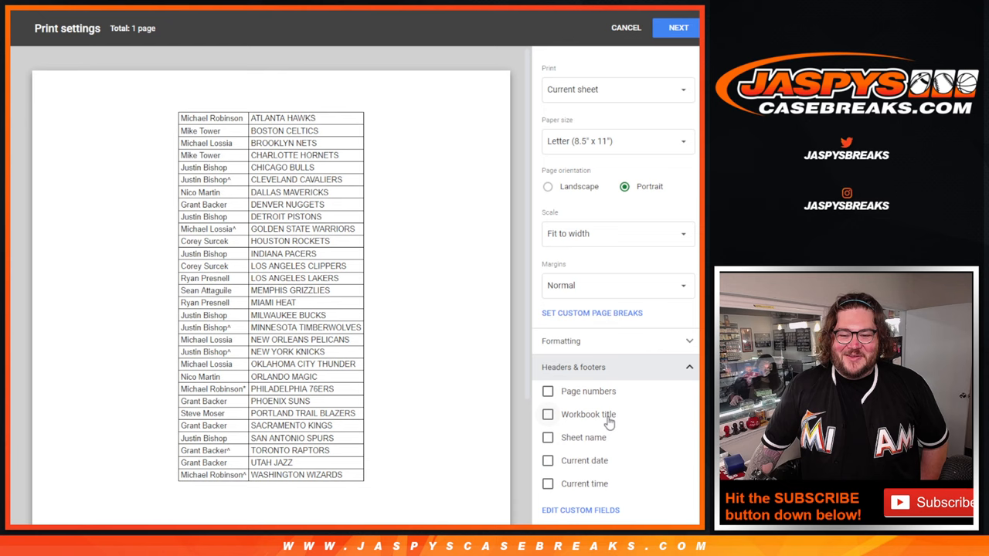
pyautogui.click(547, 414)
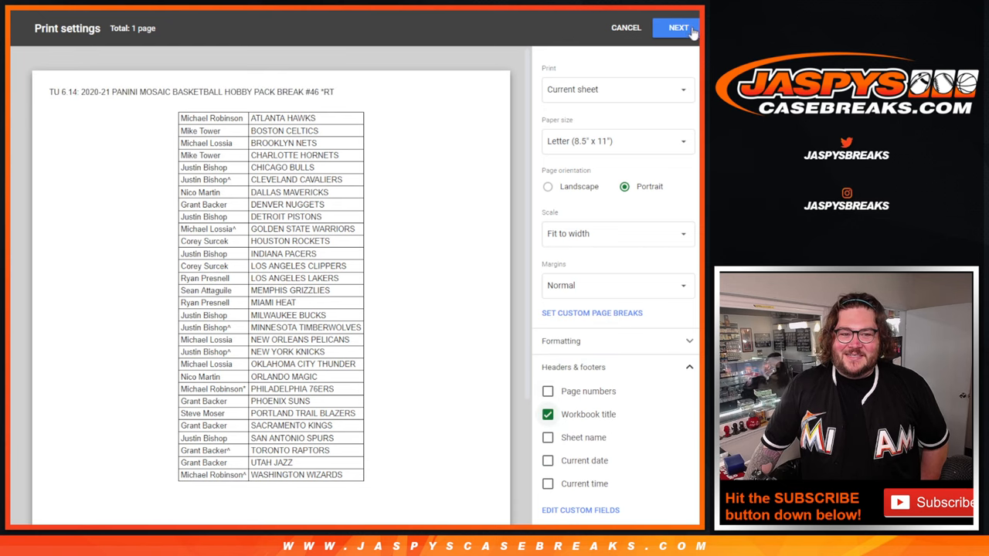
pyautogui.click(677, 28)
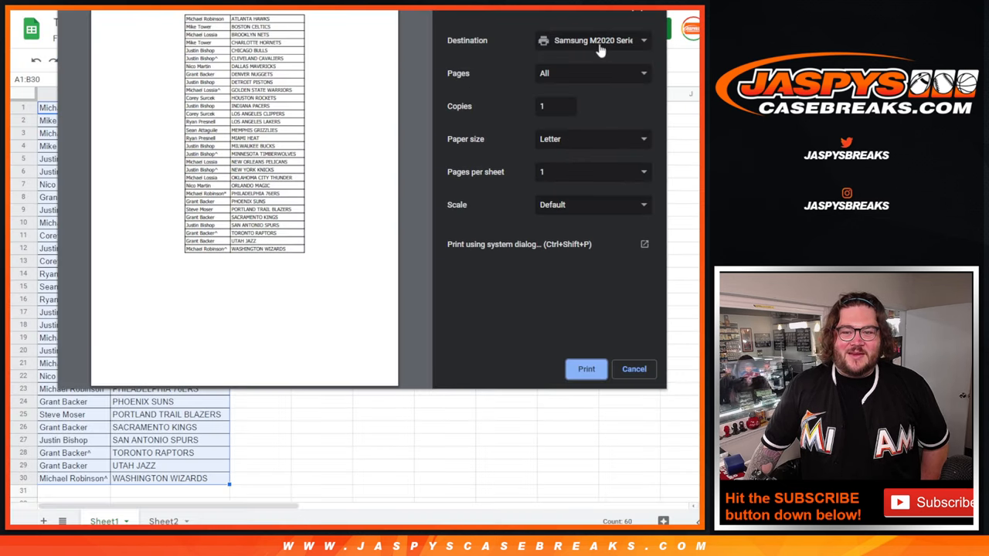
pyautogui.click(634, 368)
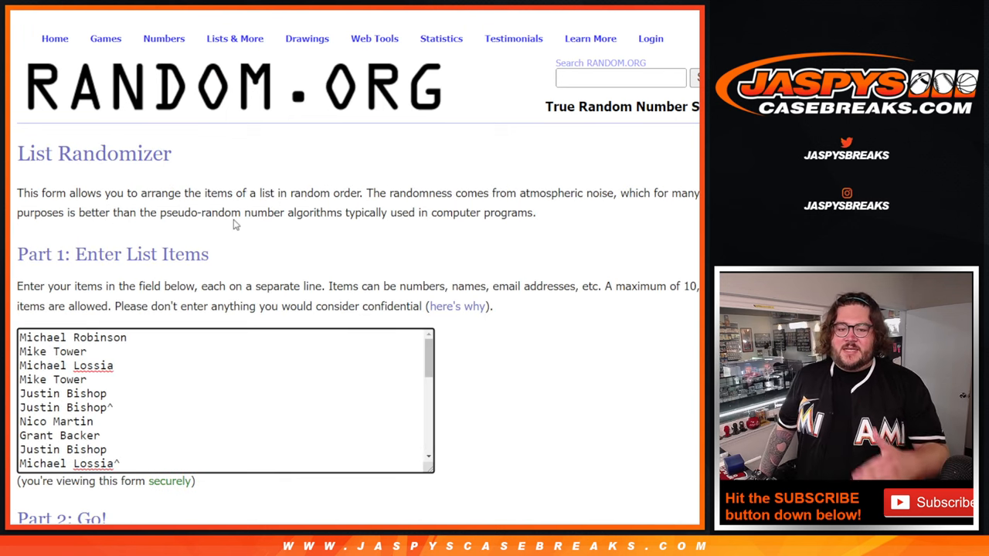
# Roll the two dice, then randomize the 30 player names seven times and highlight the count.
pyautogui.scroll(-3)
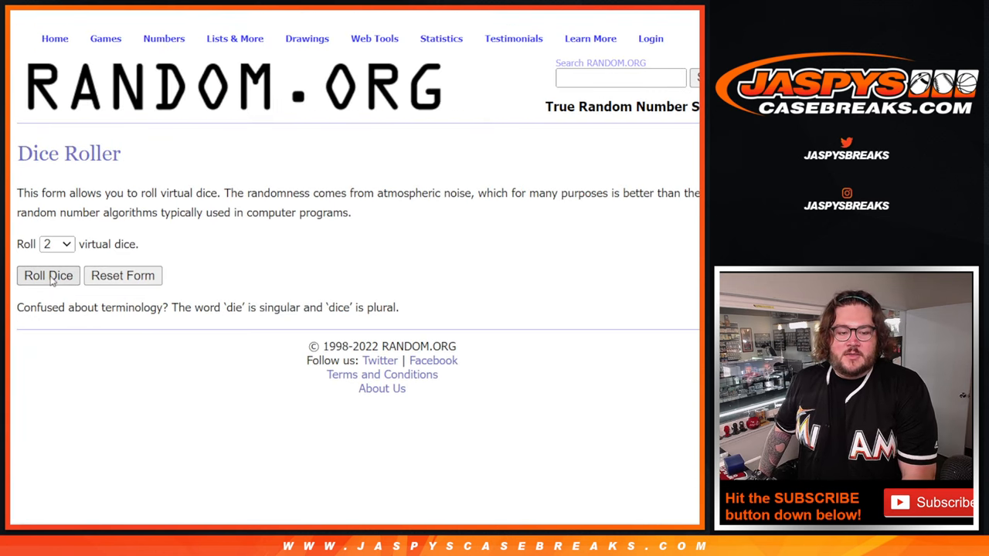
pyautogui.click(48, 275)
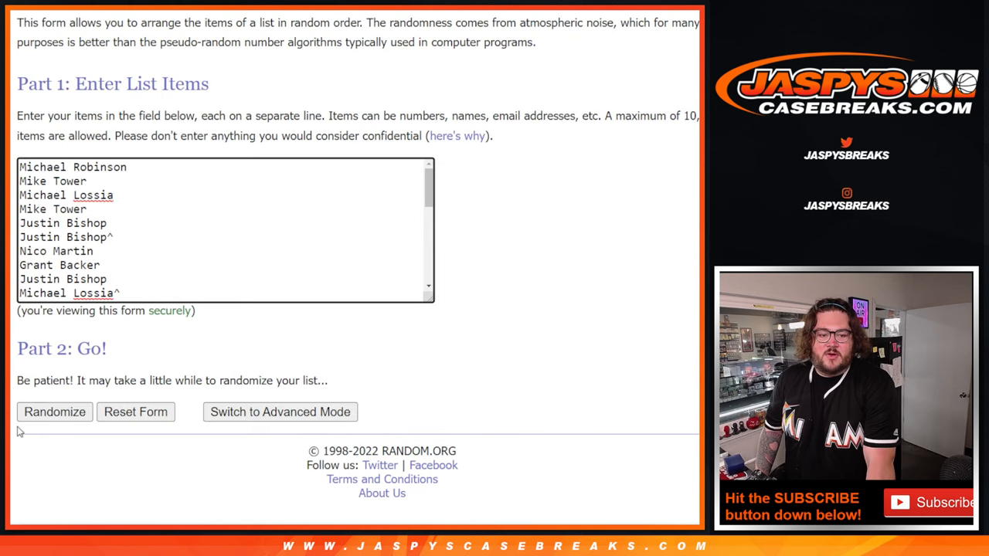
pyautogui.click(54, 411)
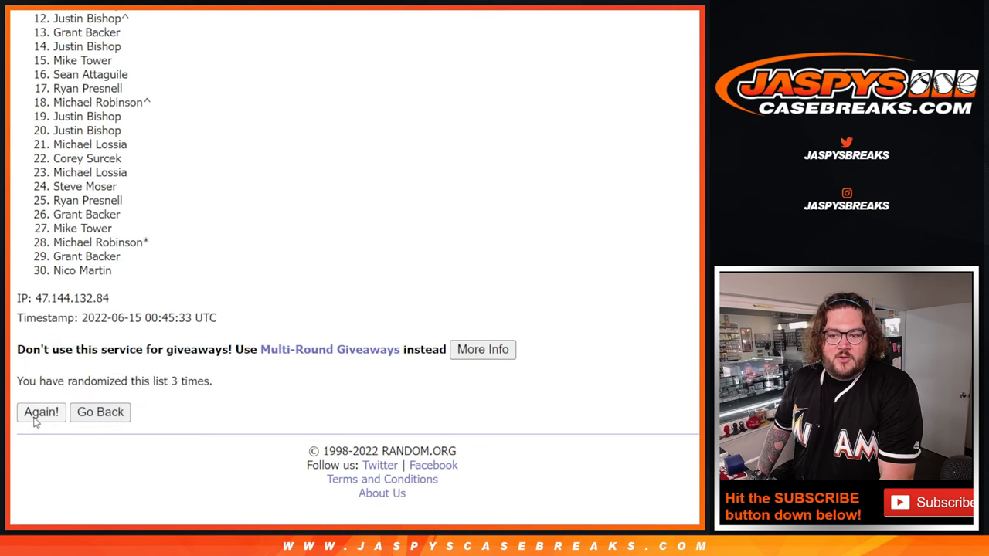
pyautogui.click(40, 411)
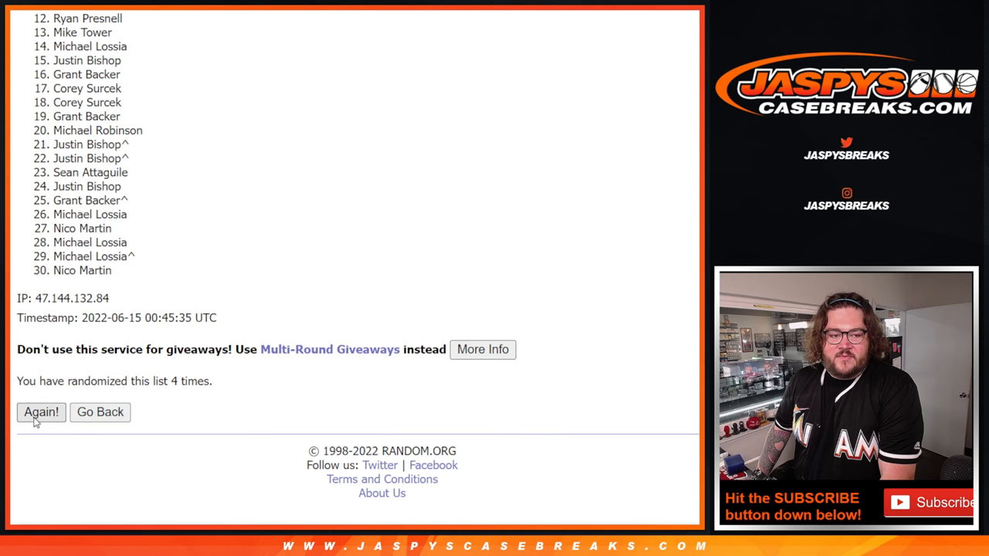
pyautogui.click(40, 411)
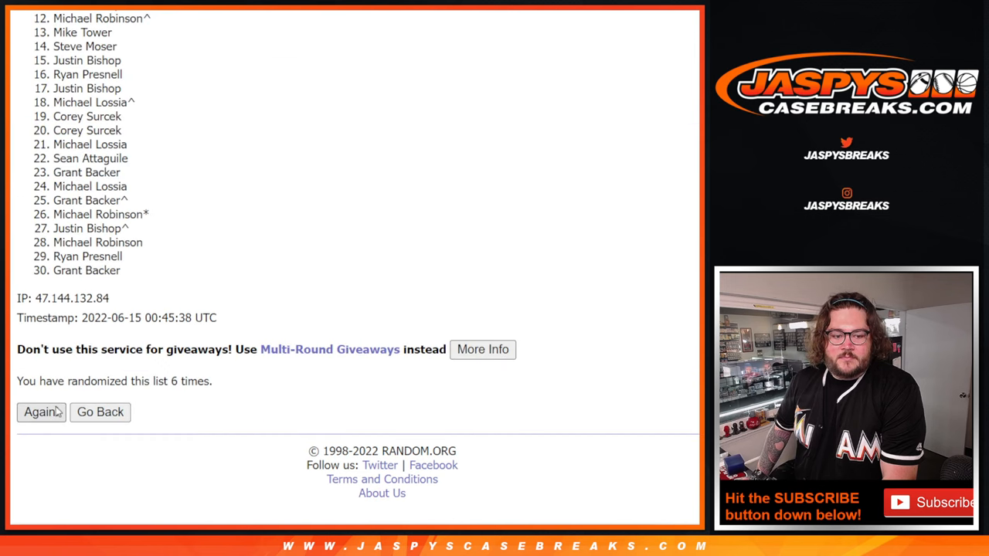
pyautogui.click(40, 411)
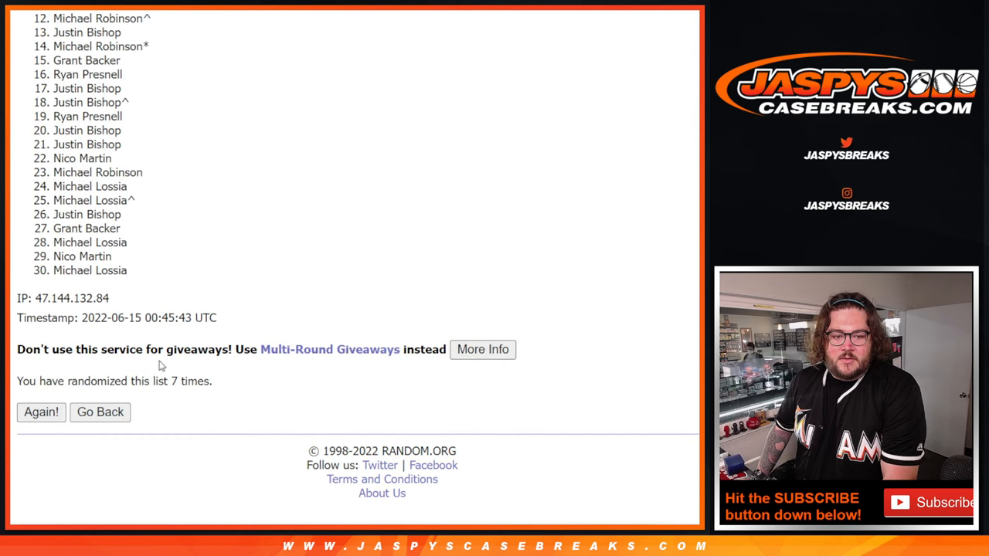
pyautogui.doubleClick(176, 380)
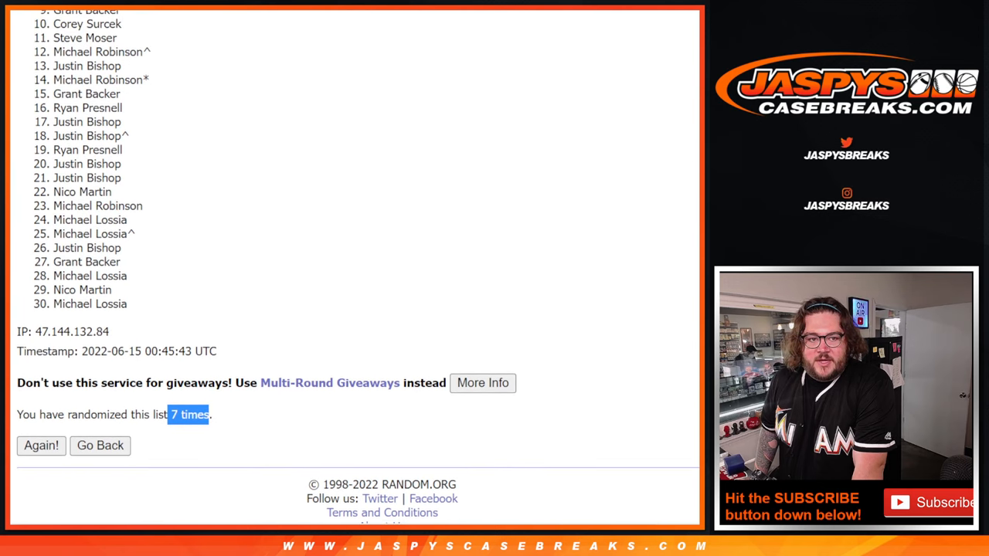
# Highlight the top five names of the final shuffled list, Mike Tower first, as winning spots.
pyautogui.scroll(-3)
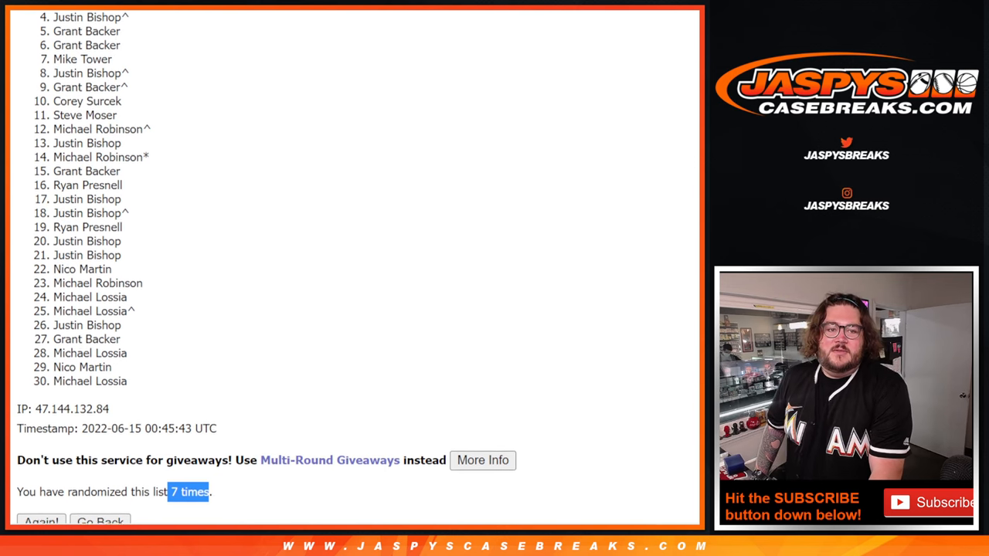
pyautogui.scroll(-3)
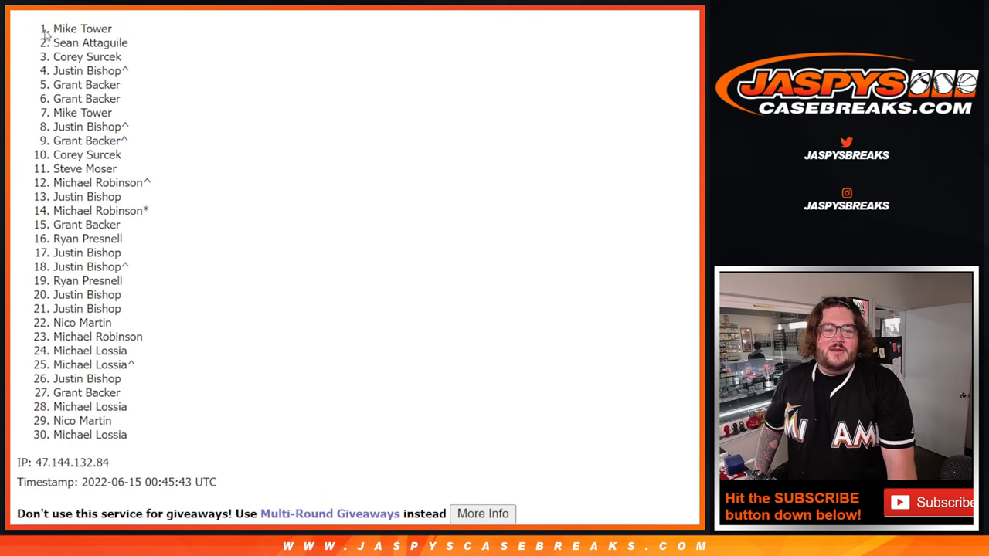
pyautogui.moveTo(54, 28); pyautogui.dragTo(124, 84)
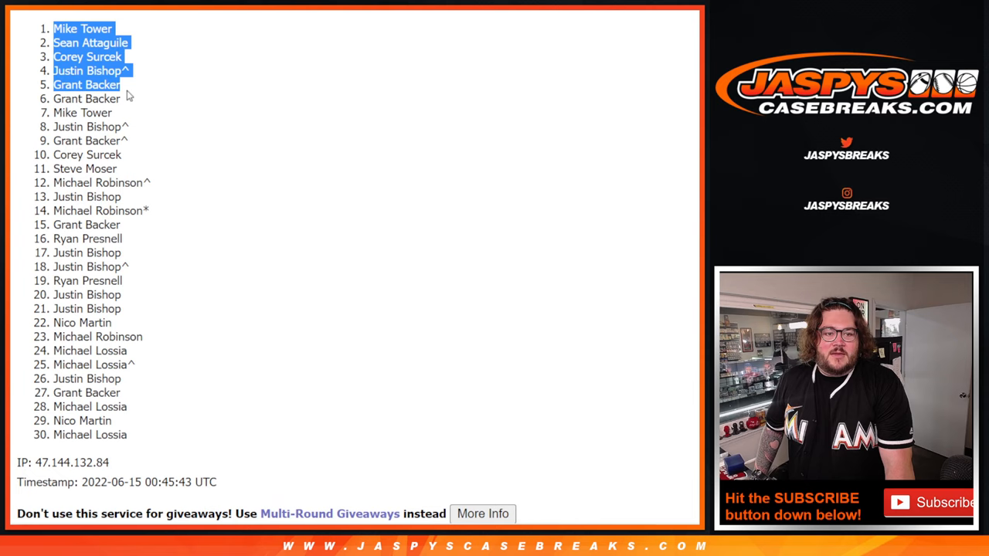